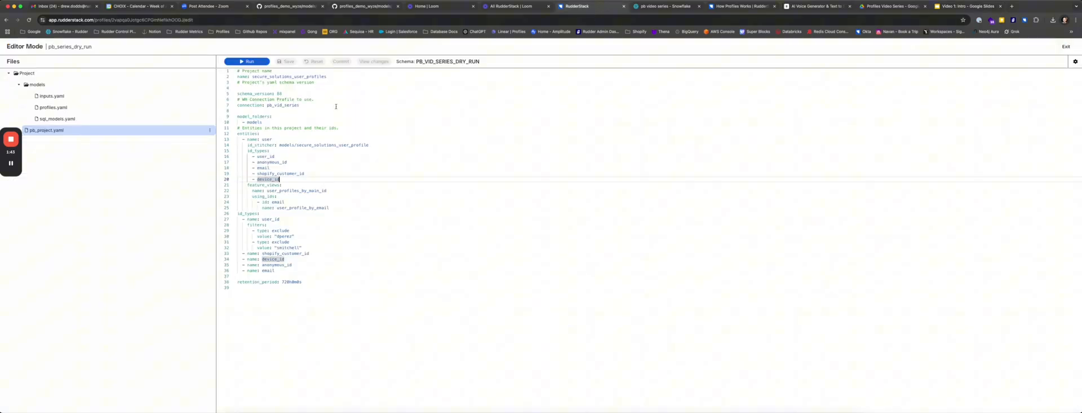
Leave Editor Mode and view pb_series_dry_run's run history with the 4/28/2025 run's artifacts.
click(1066, 46)
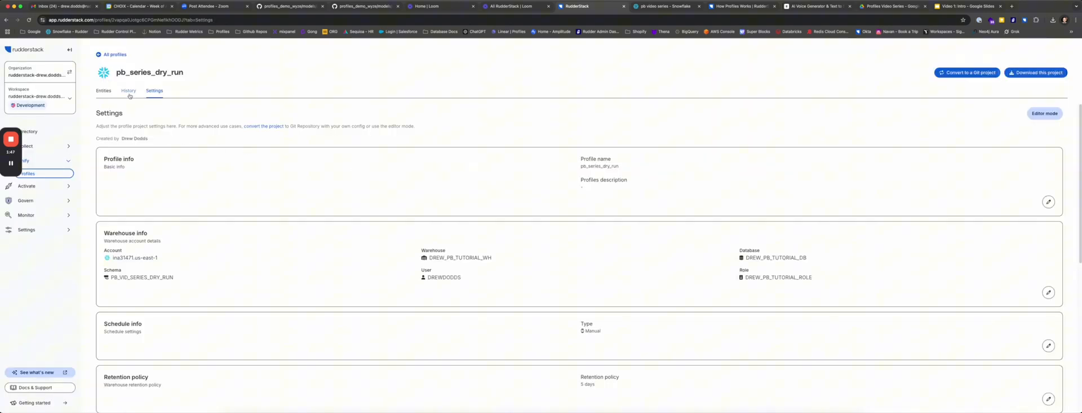
click(128, 90)
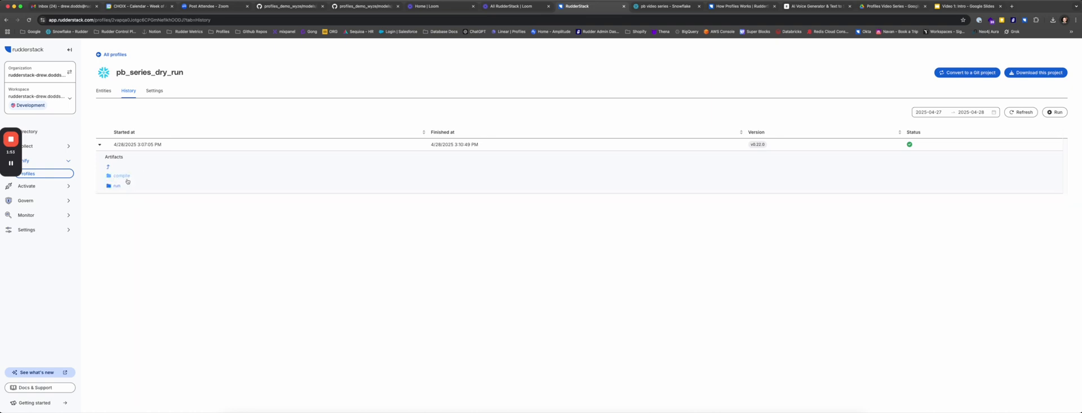
Download the compiled SQL file, then reopen pb_project.yaml in Editor mode at the id_stitcher path.
click(117, 185)
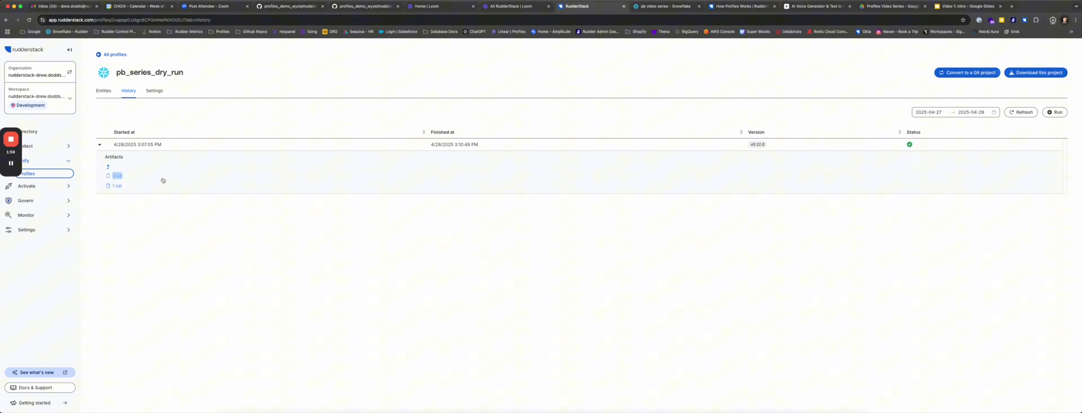
click(1055, 20)
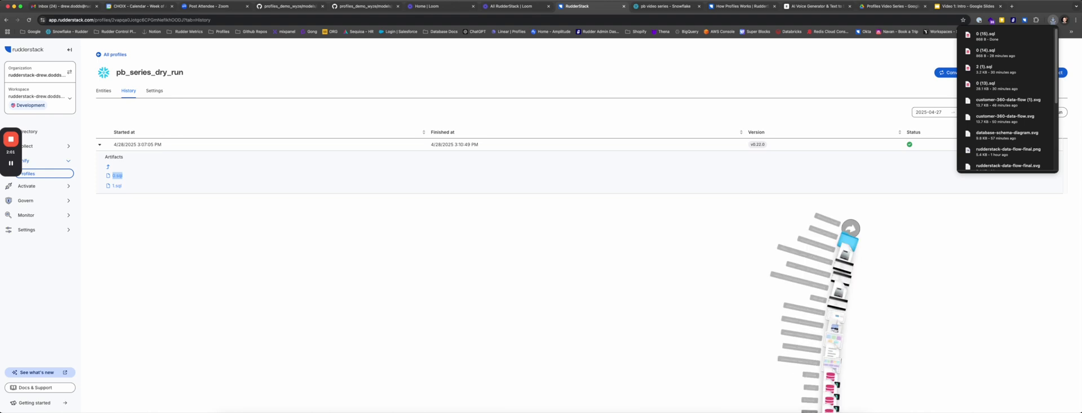
click(988, 34)
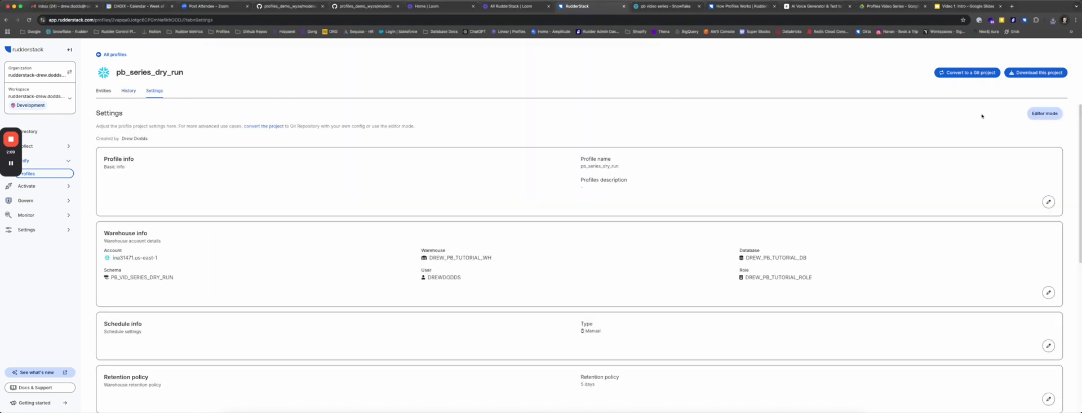
click(1044, 114)
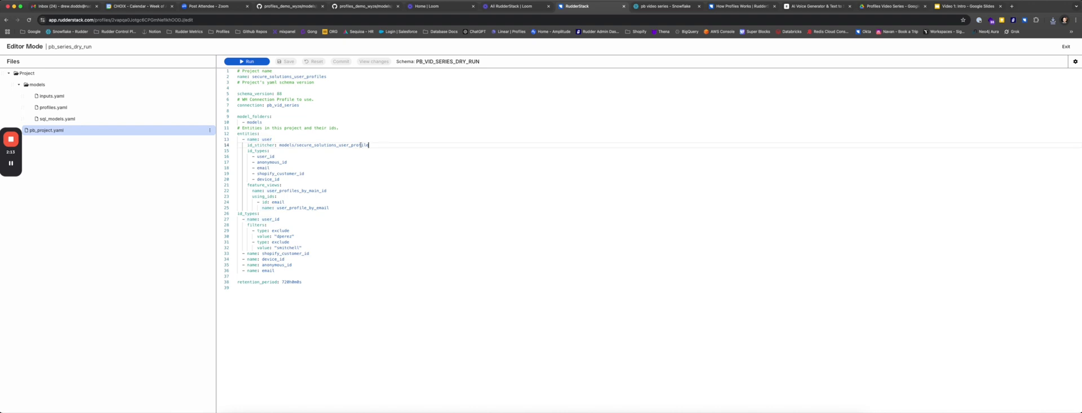
click(661, 6)
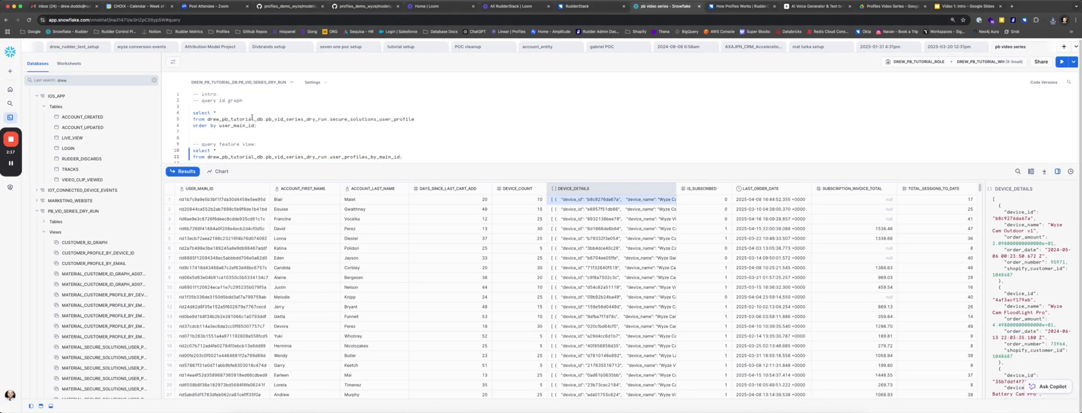
Run the ID graph and user_profiles_by_main_id feature view queries, then switch to the slide deck.
click(1062, 62)
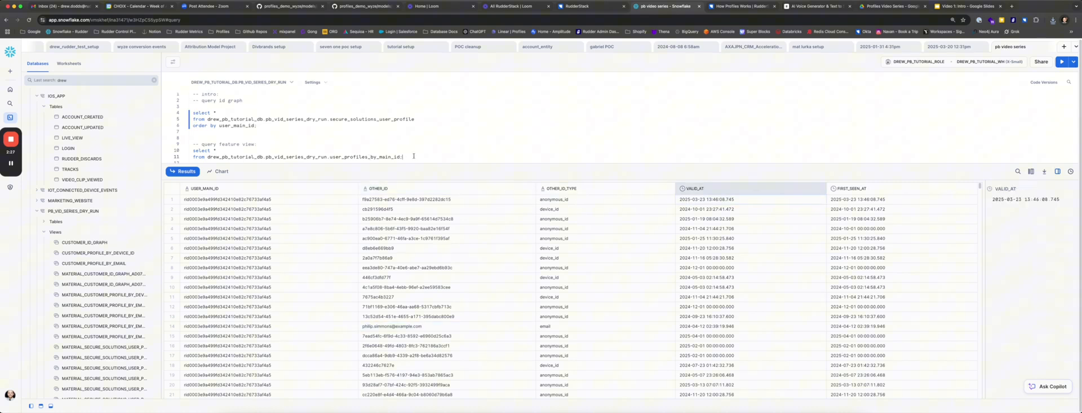
click(1062, 62)
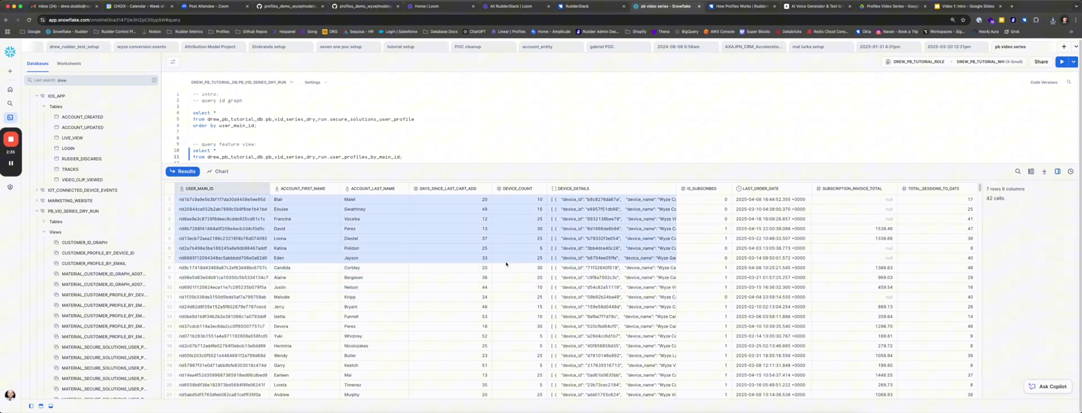
click(302, 188)
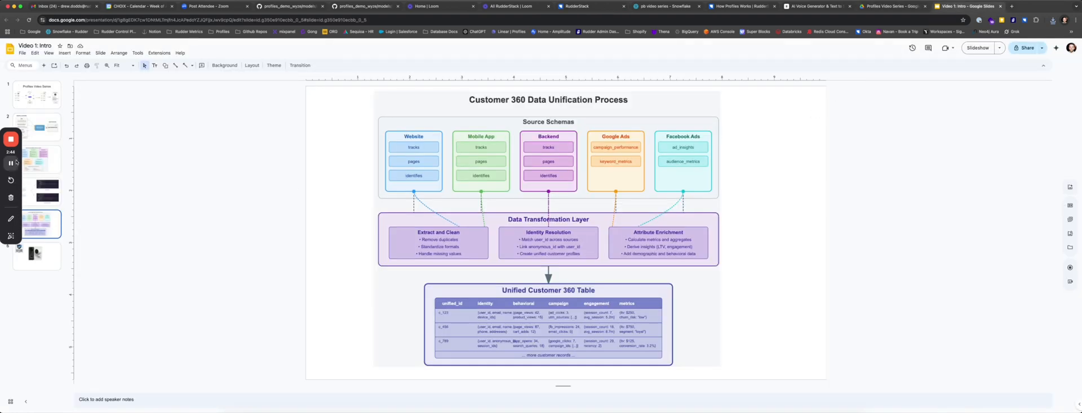
click(10, 163)
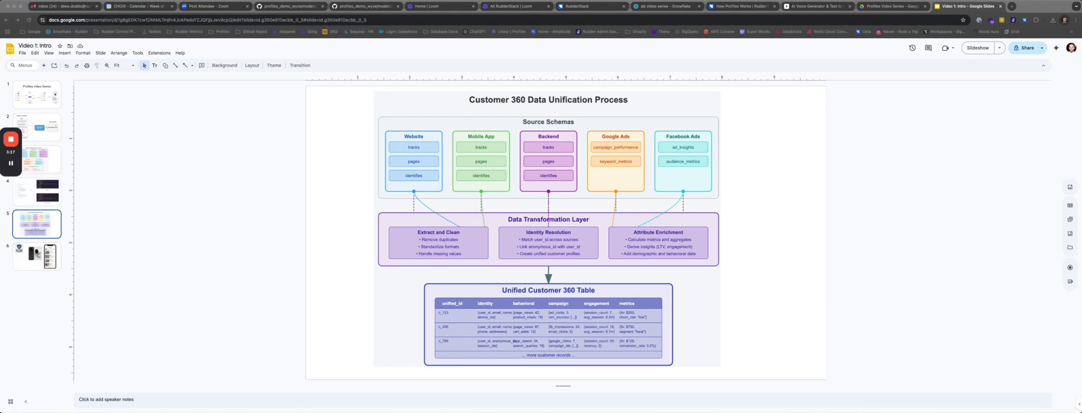
mouse_move(140, 264)
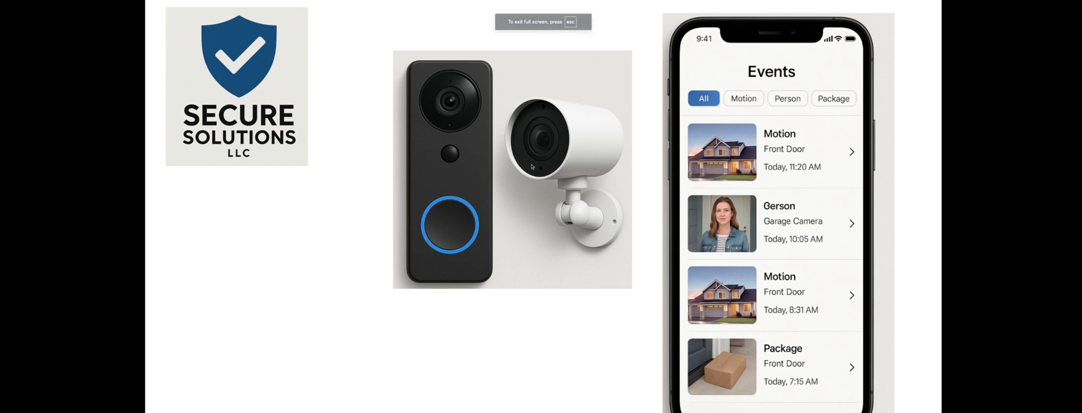
mouse_move(772, 374)
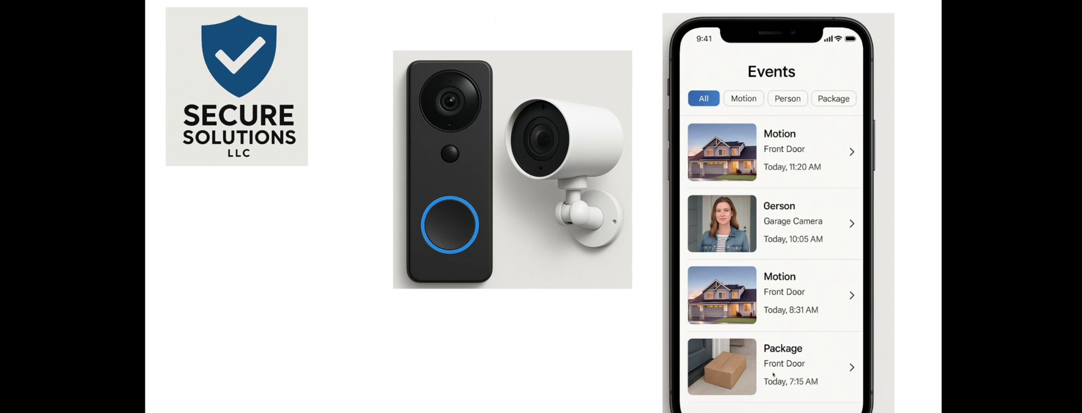